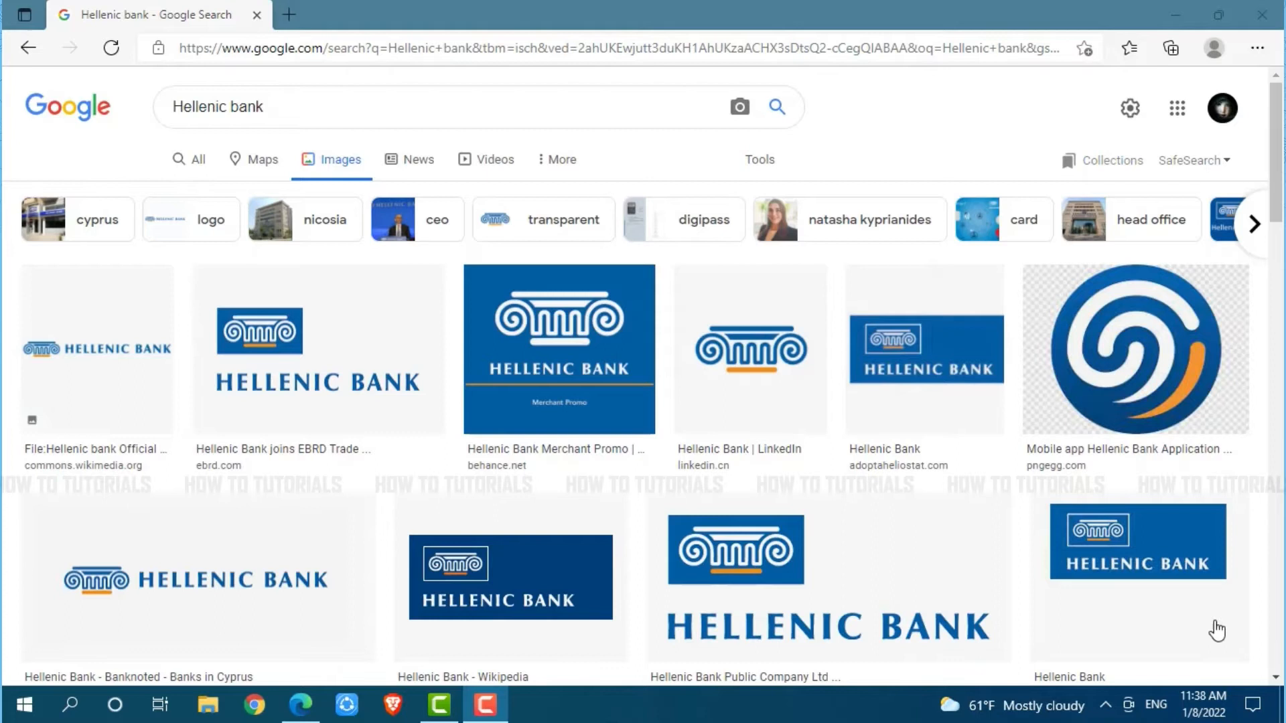
mouse_move(910, 511)
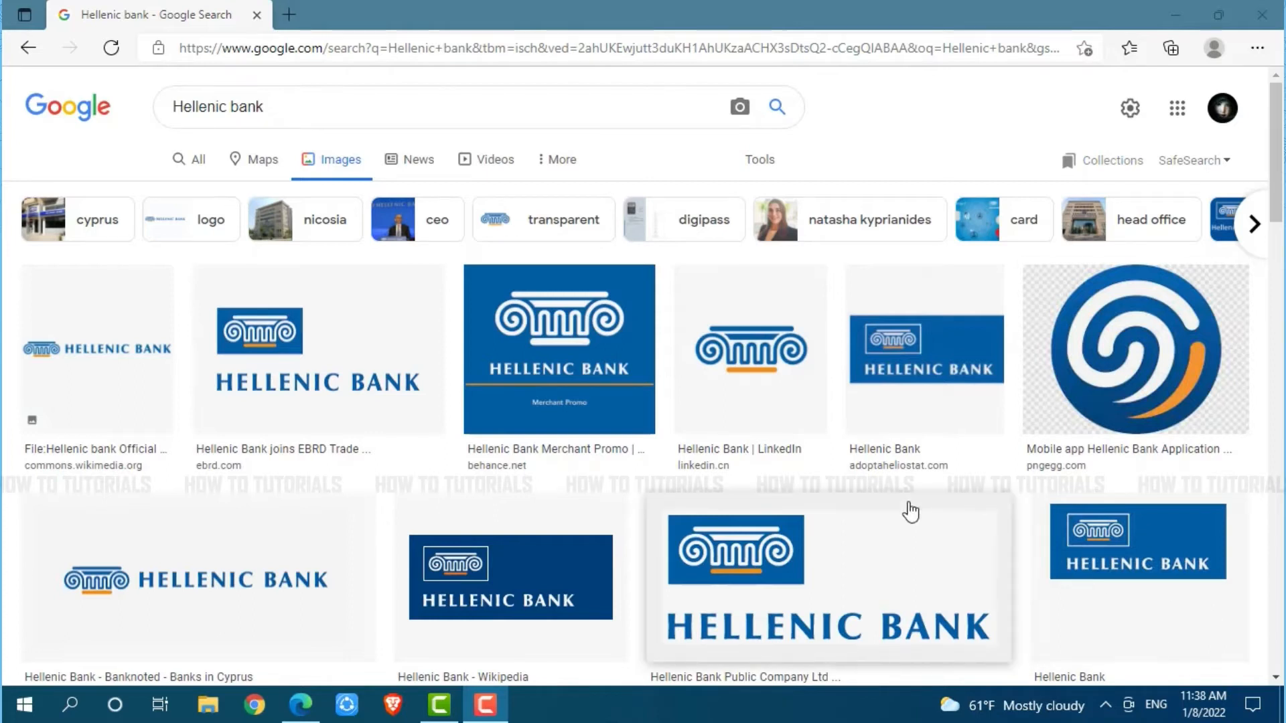
mouse_move(891, 297)
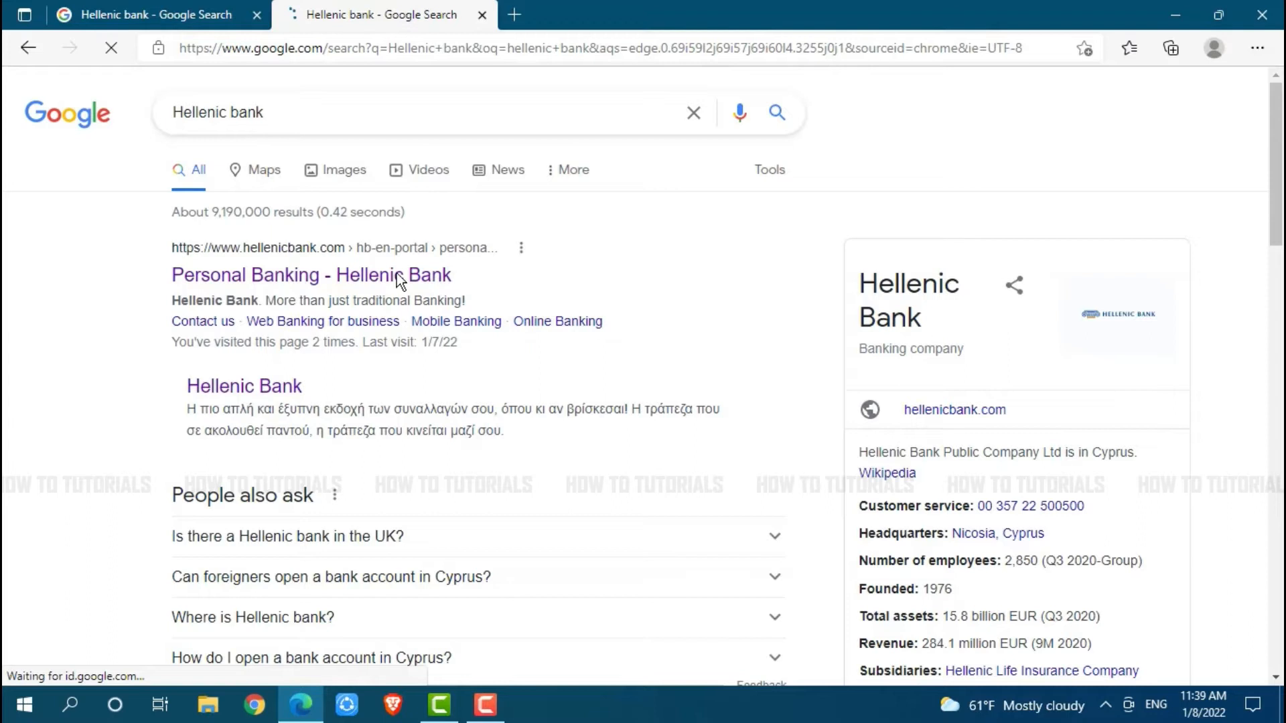
Step: Open the 'Personal Banking - Hellenic Bank' search result
left_click(311, 275)
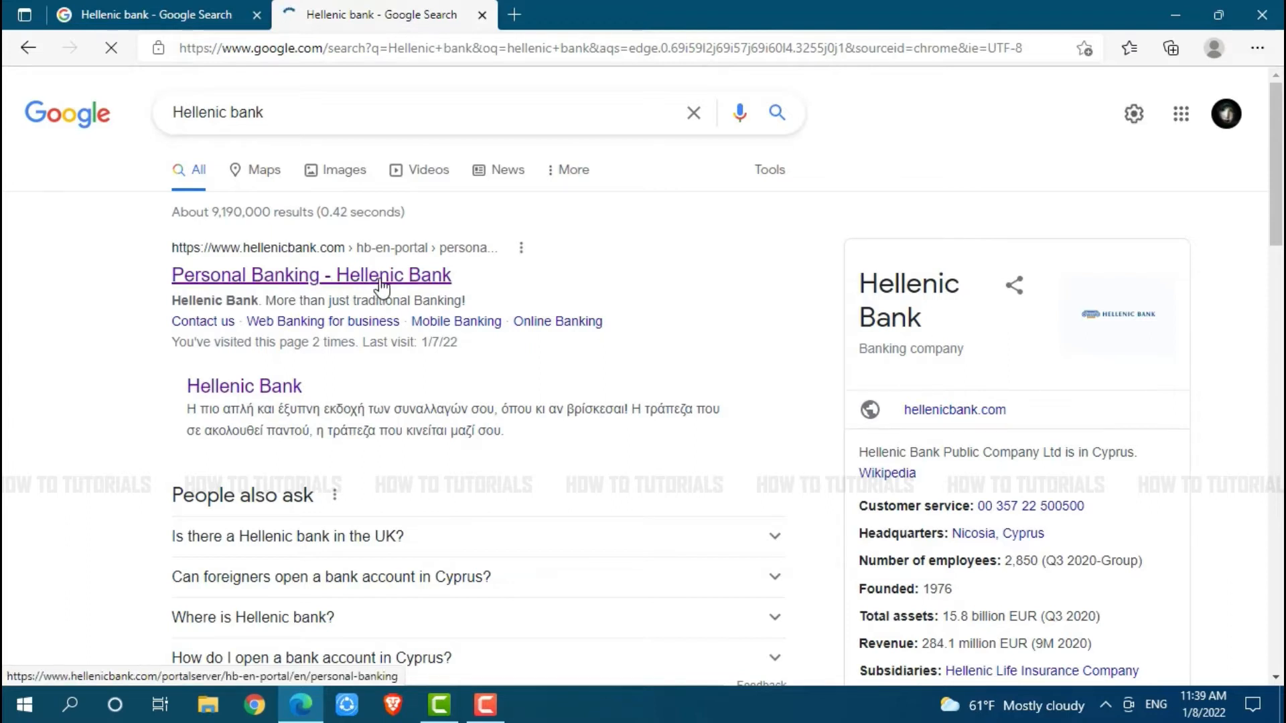
left_click(311, 276)
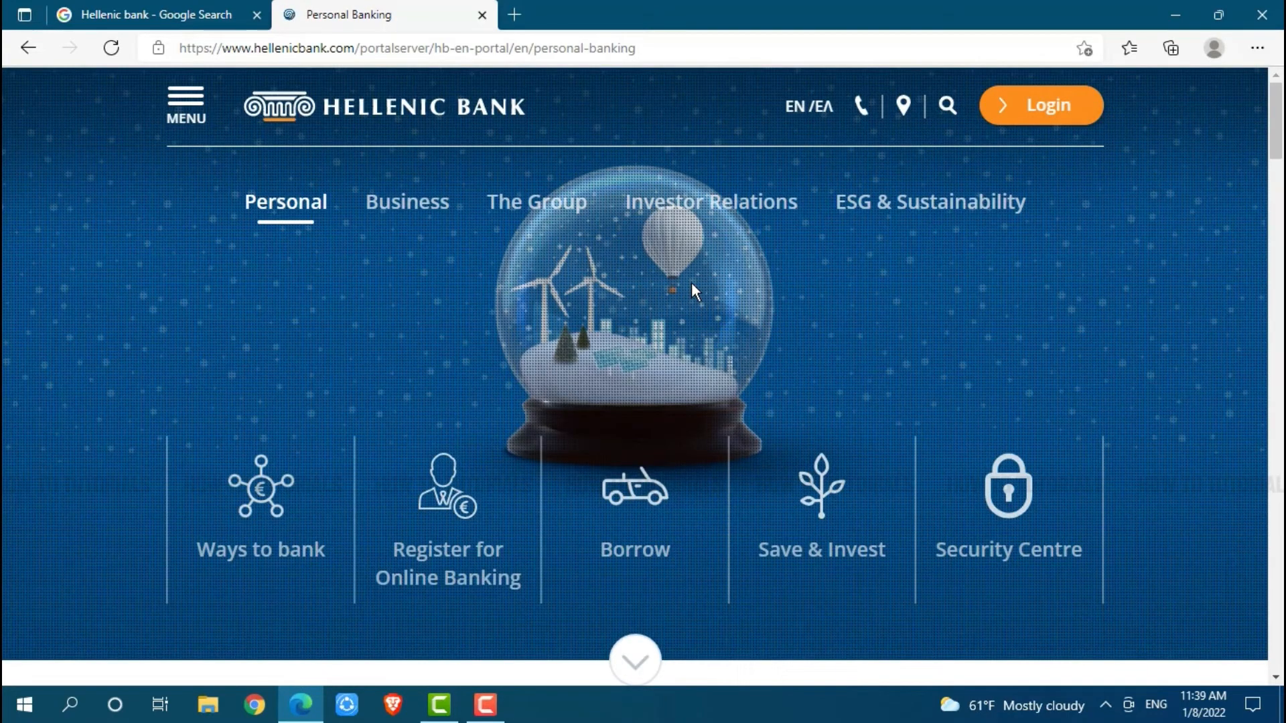
mouse_move(563, 316)
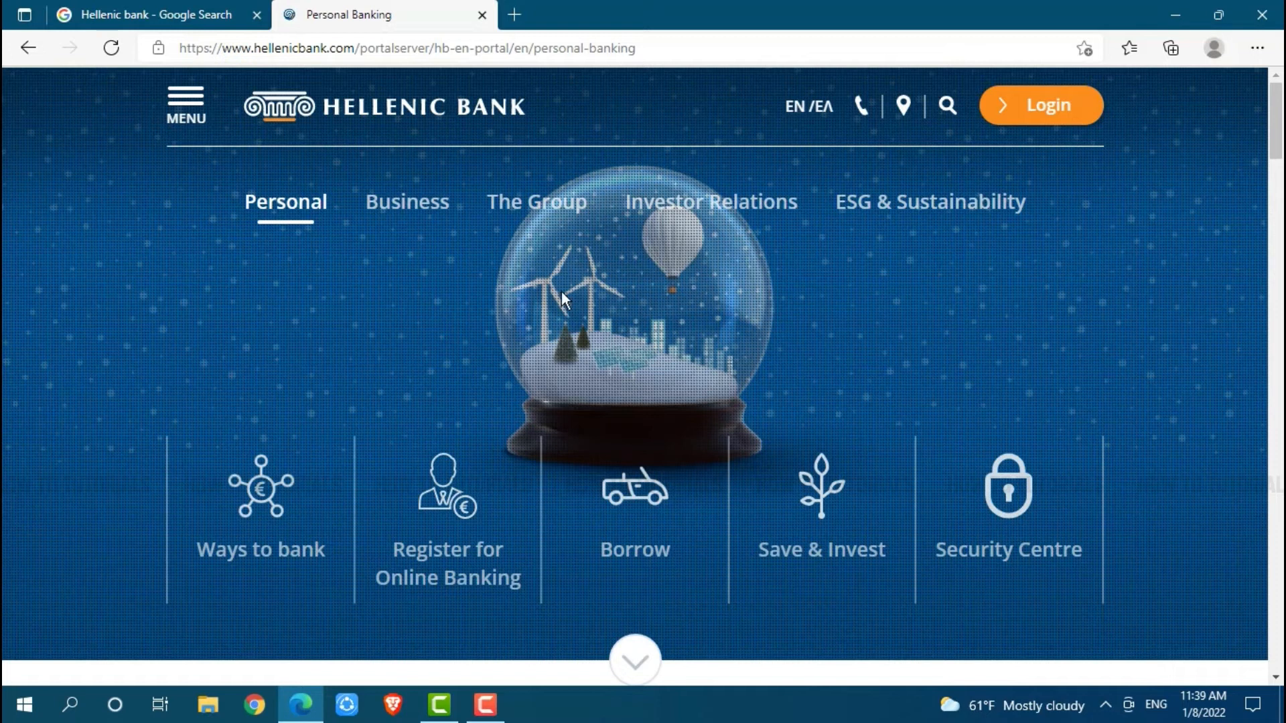
mouse_move(1031, 136)
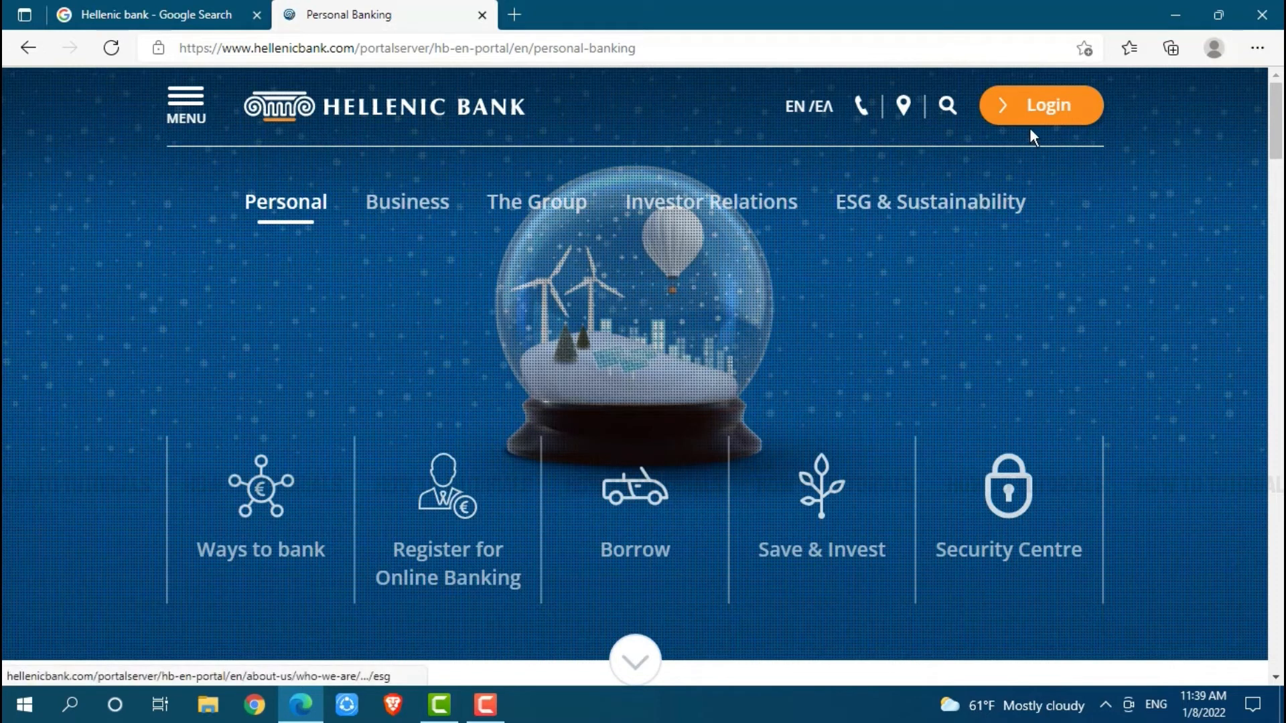
Step: Open the web banking sign-in form via the orange Login button
left_click(1041, 105)
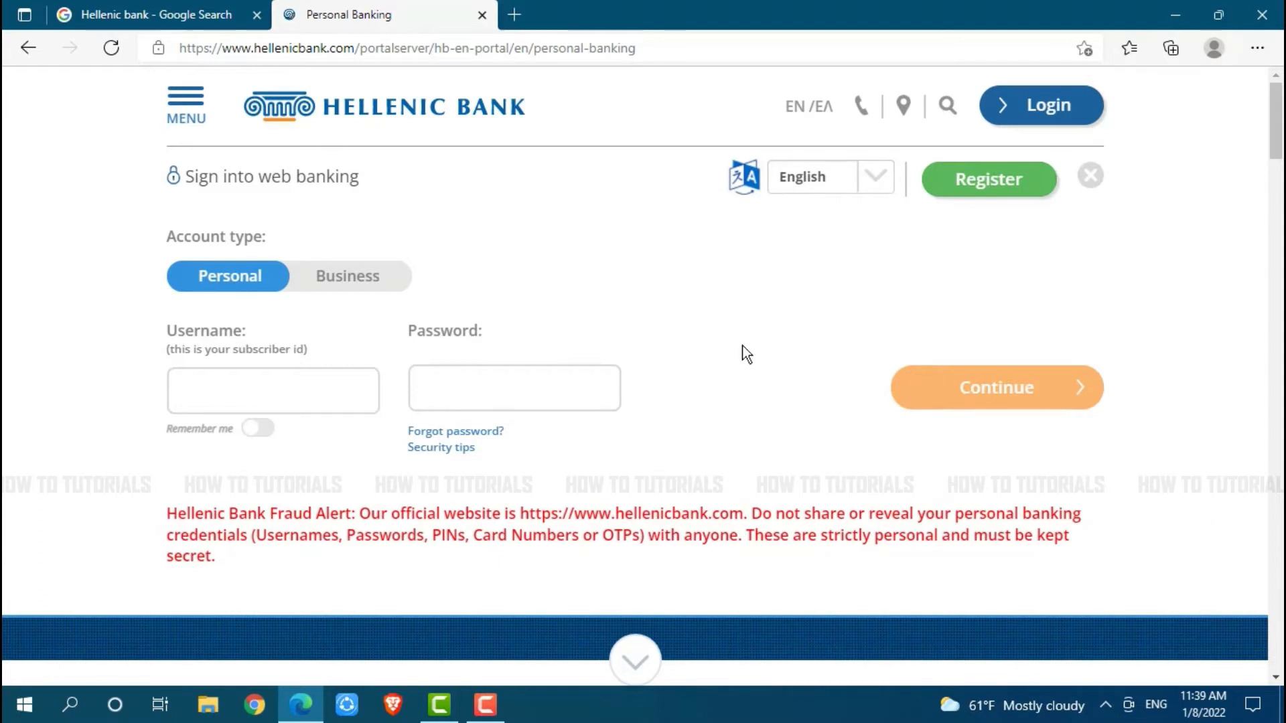
mouse_move(609, 360)
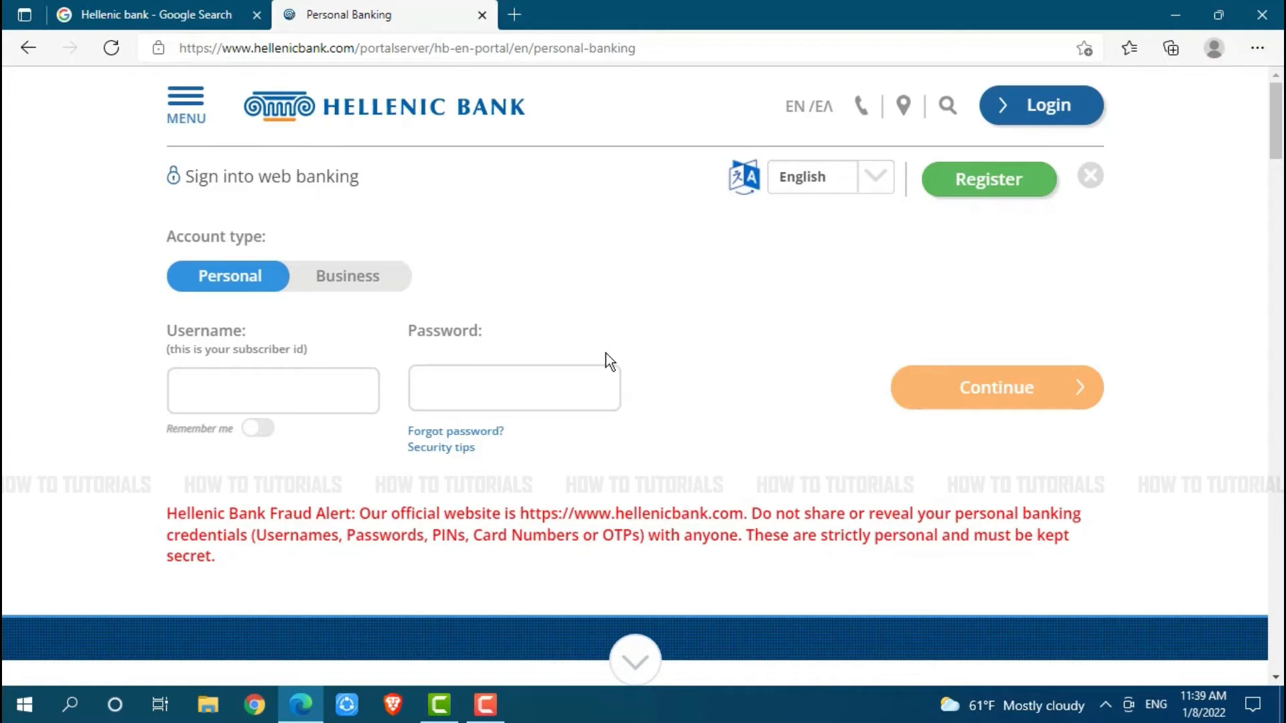
mouse_move(446, 441)
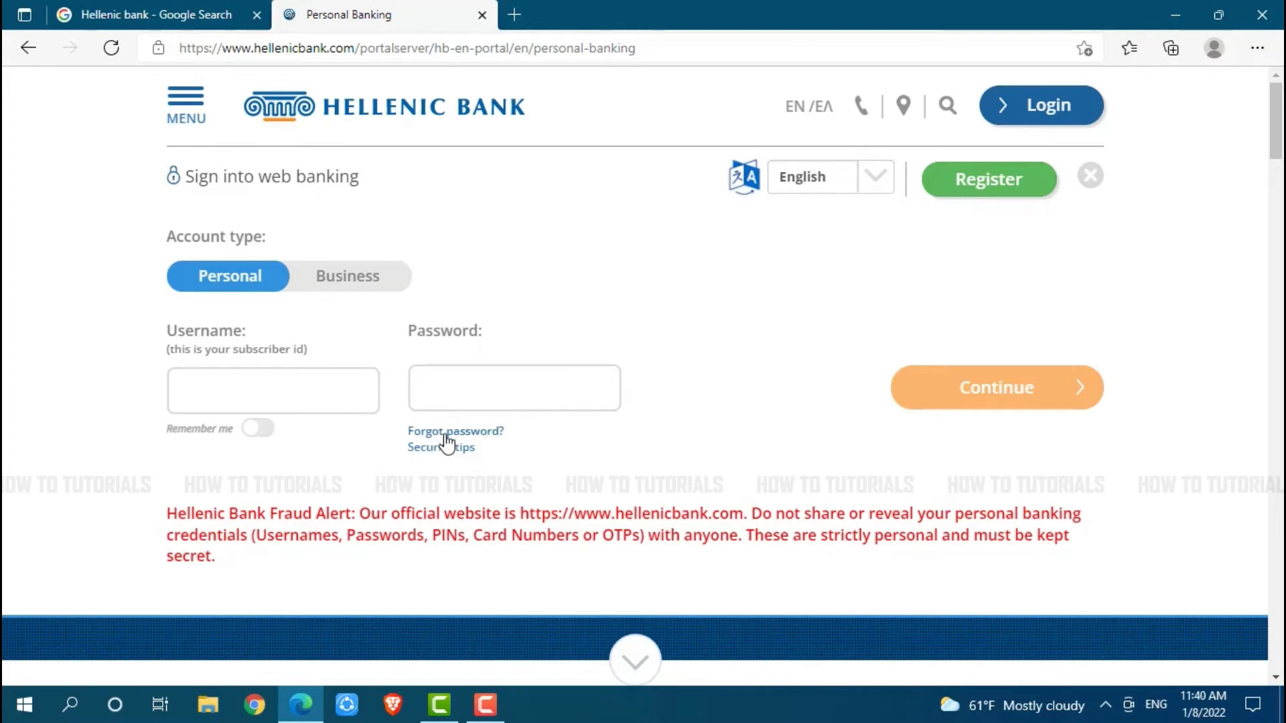
Step: Go to 'Forgot password?', review the requirements, and proceed with Next step to step 1
left_click(455, 431)
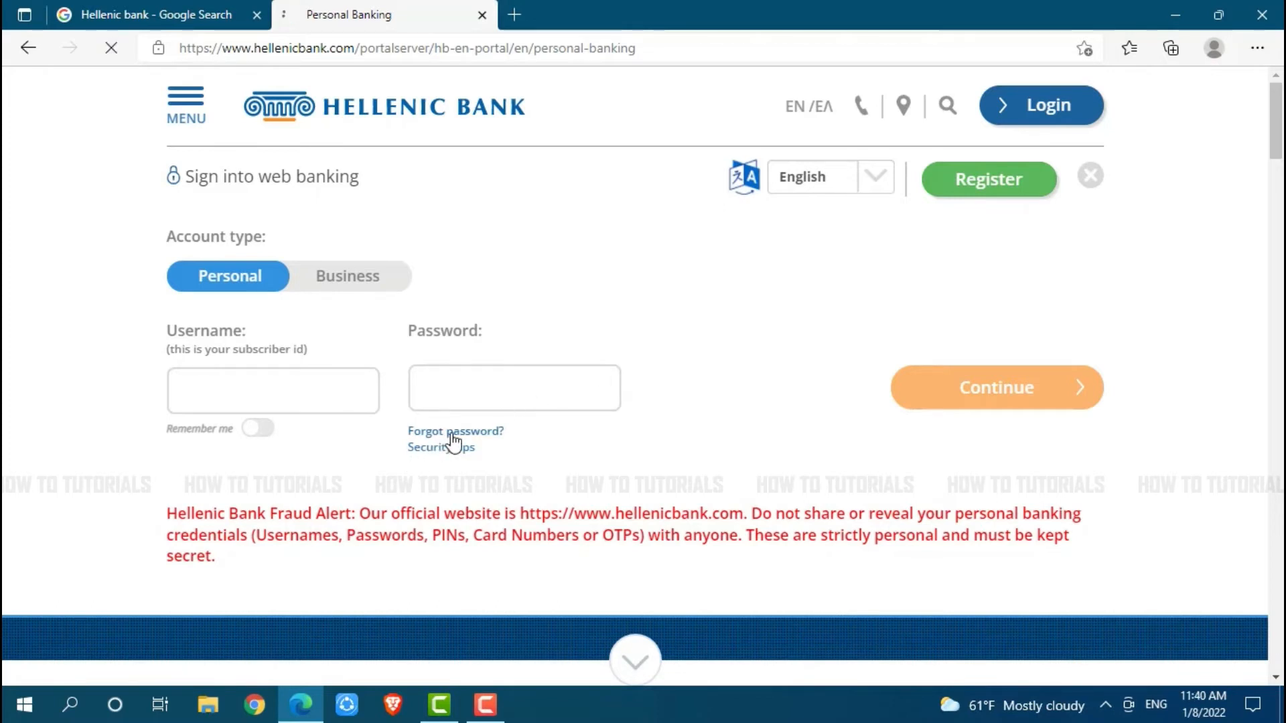
left_click(456, 430)
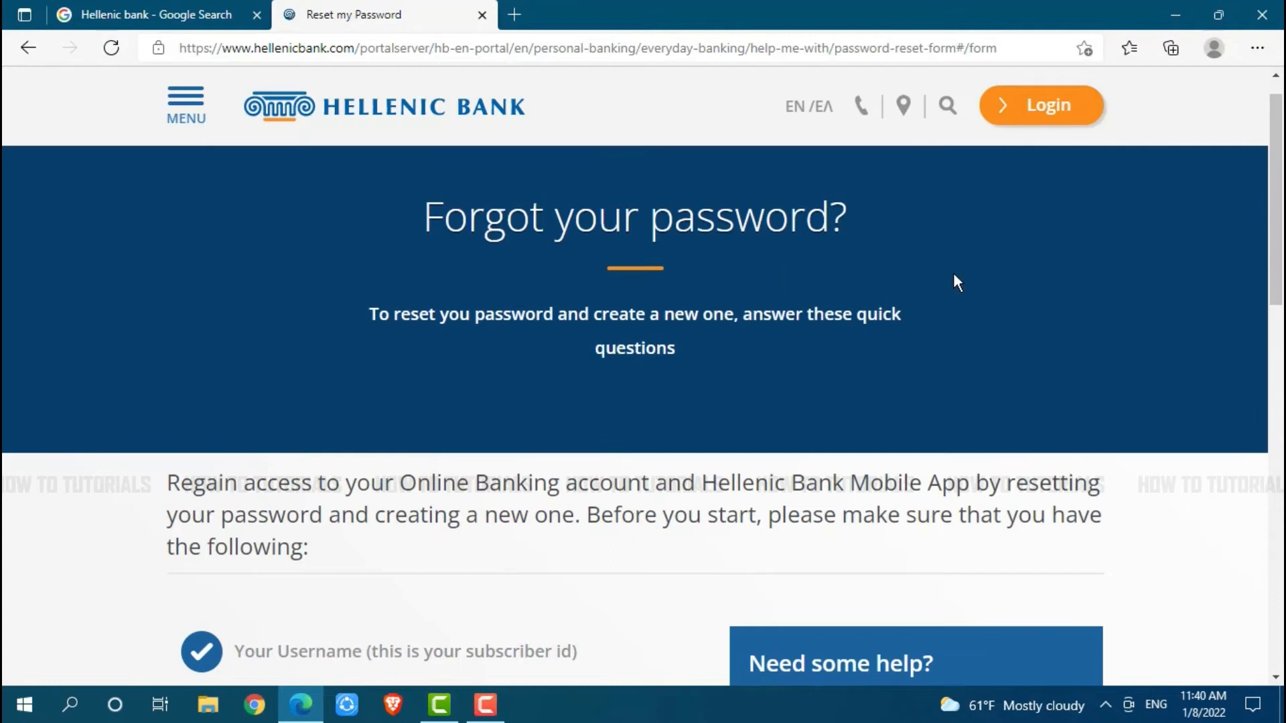
scroll("down", 3)
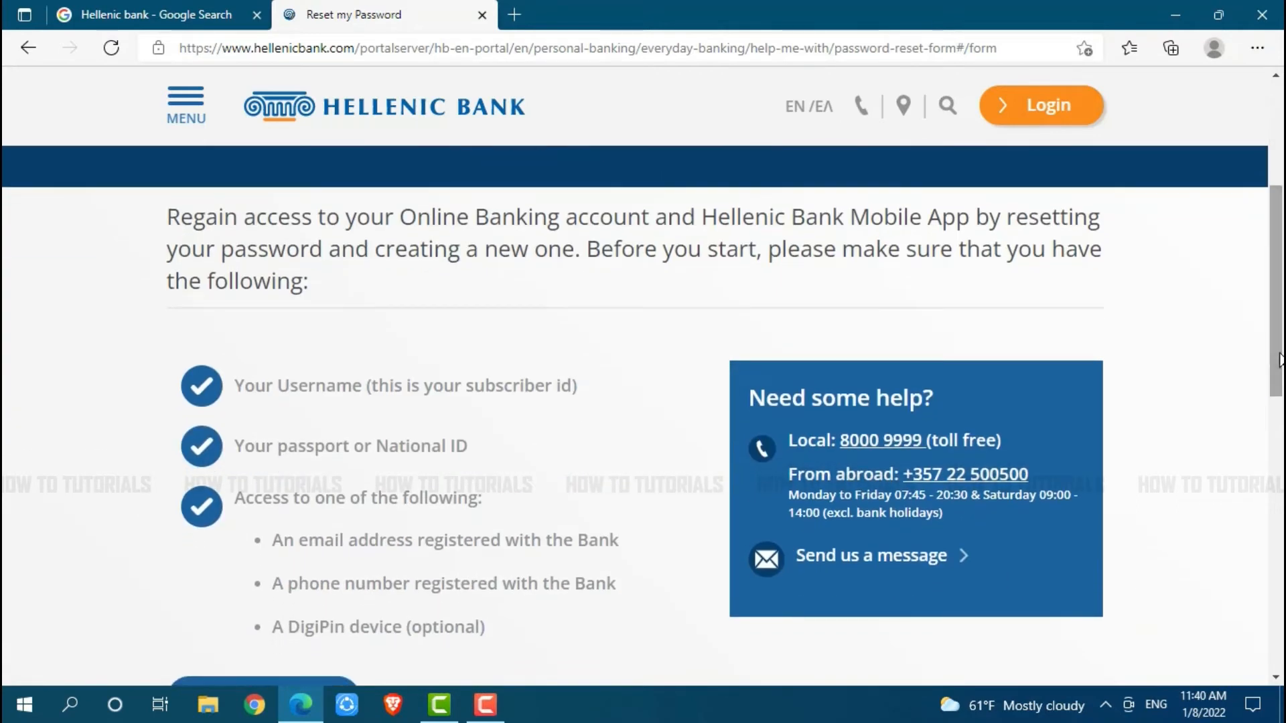
mouse_move(329, 408)
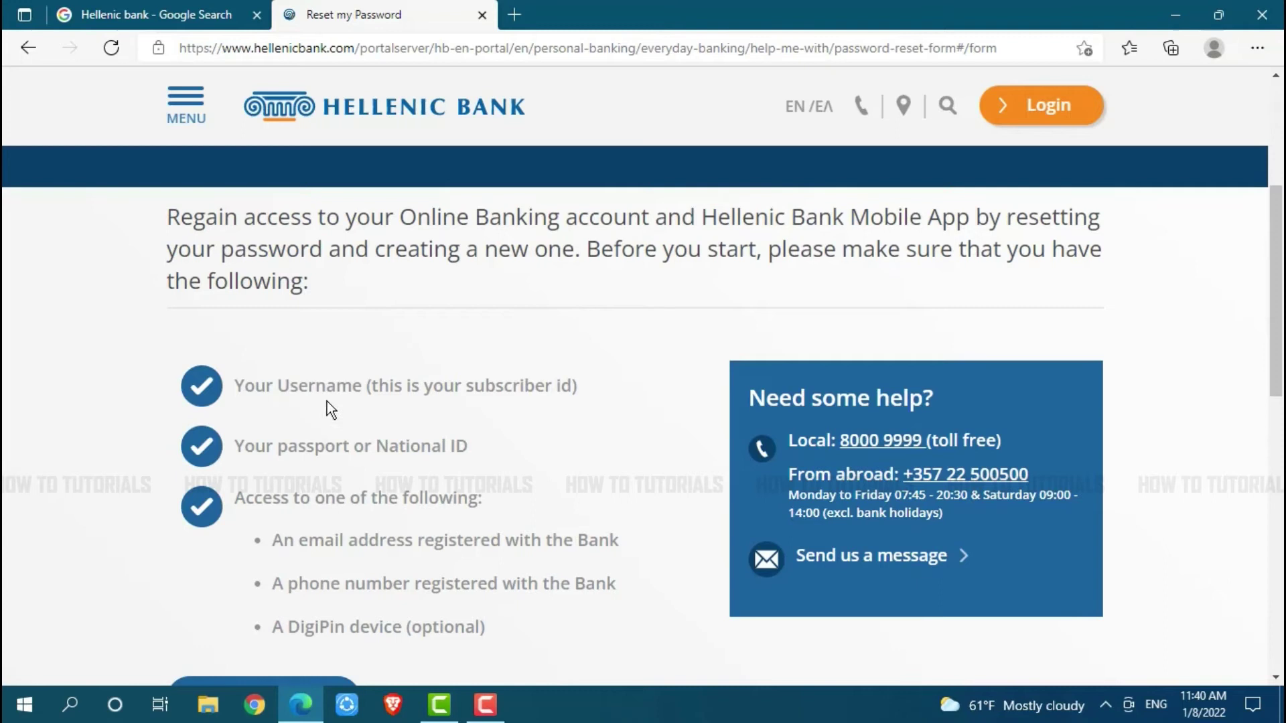
mouse_move(460, 467)
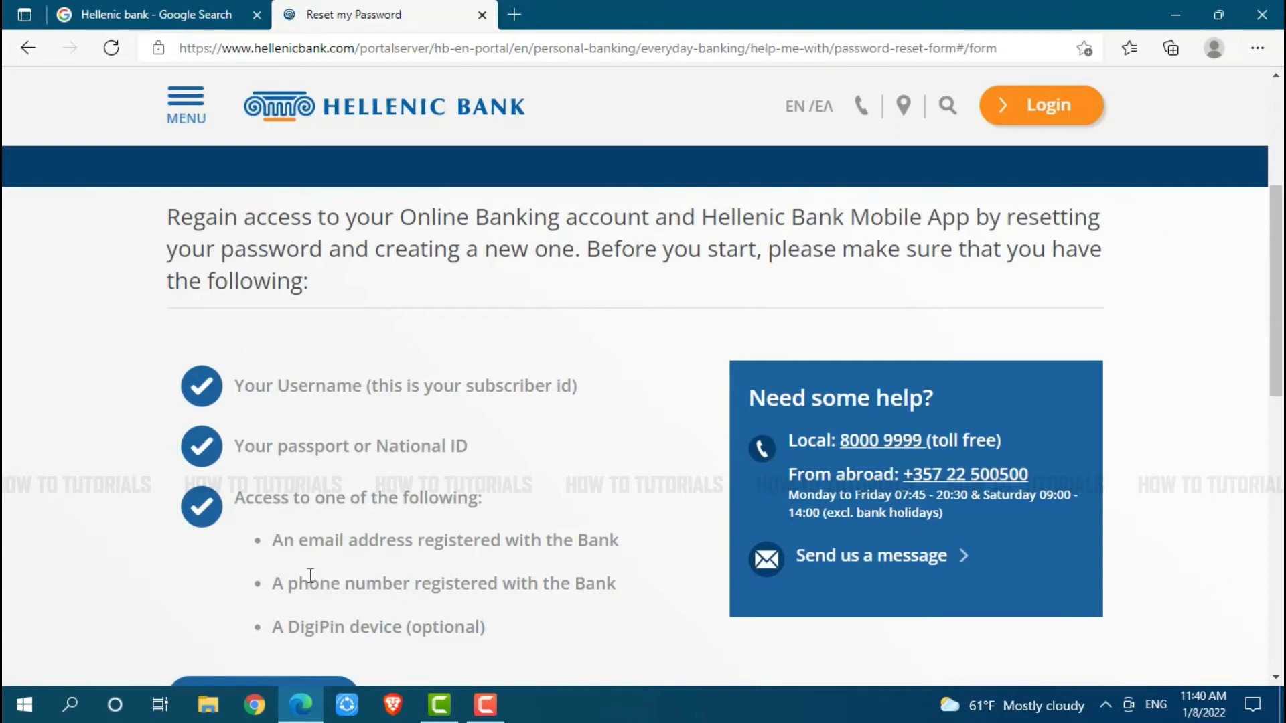
mouse_move(337, 545)
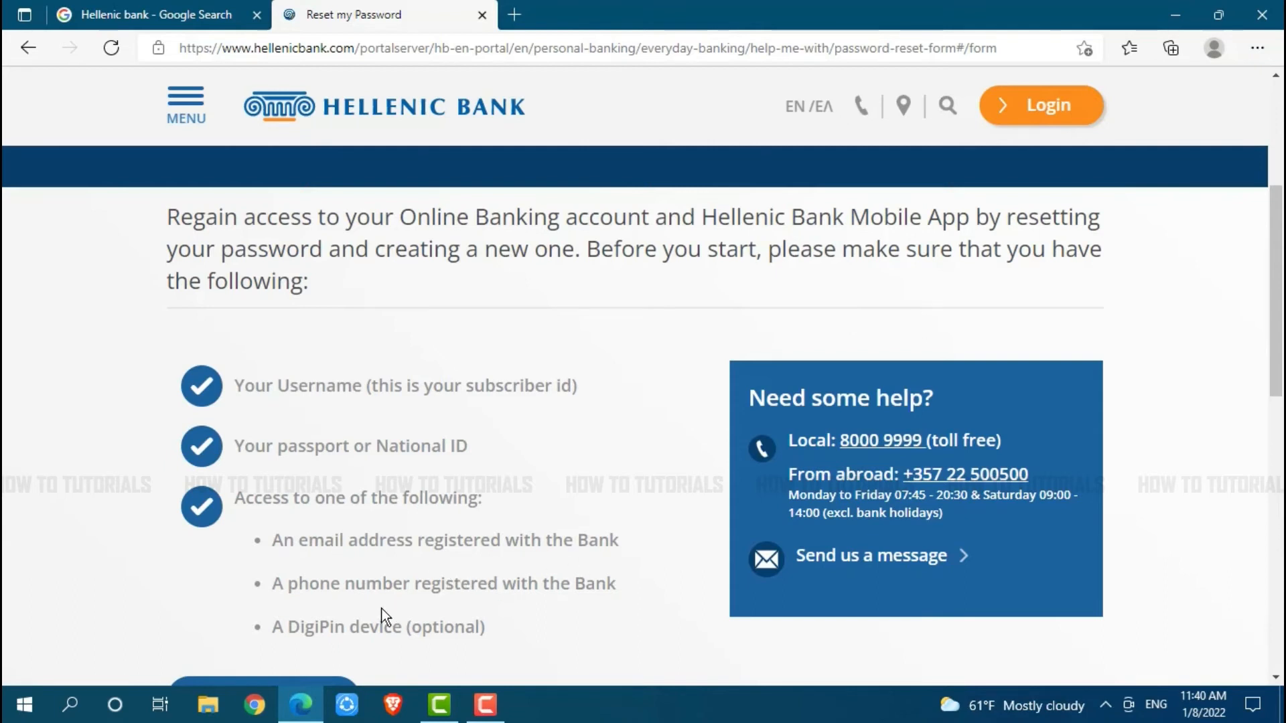
mouse_move(404, 653)
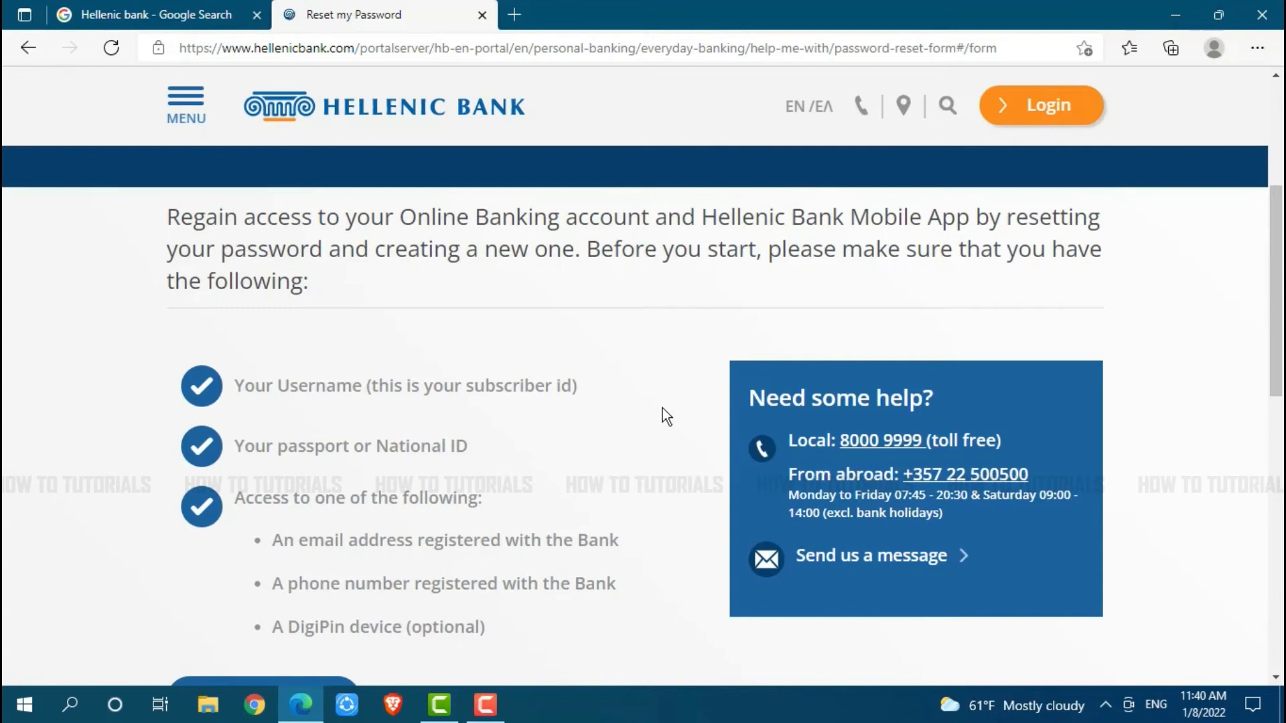
scroll("down", 3)
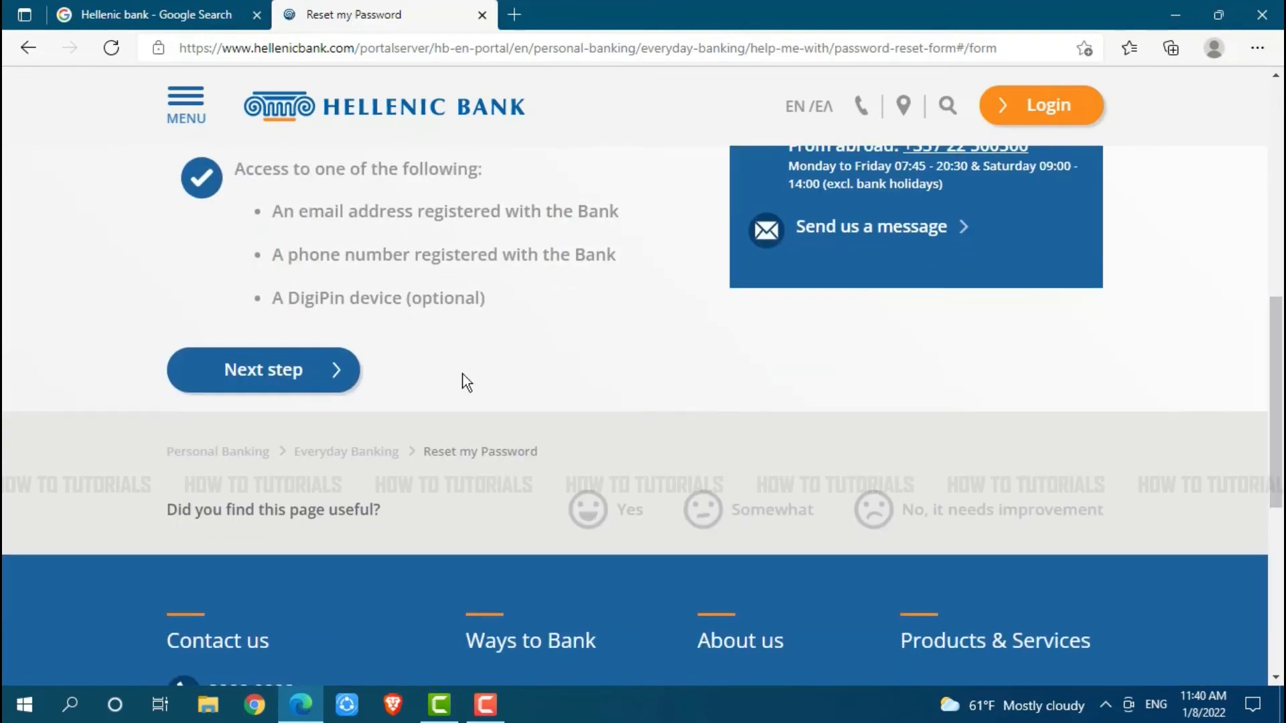
left_click(262, 370)
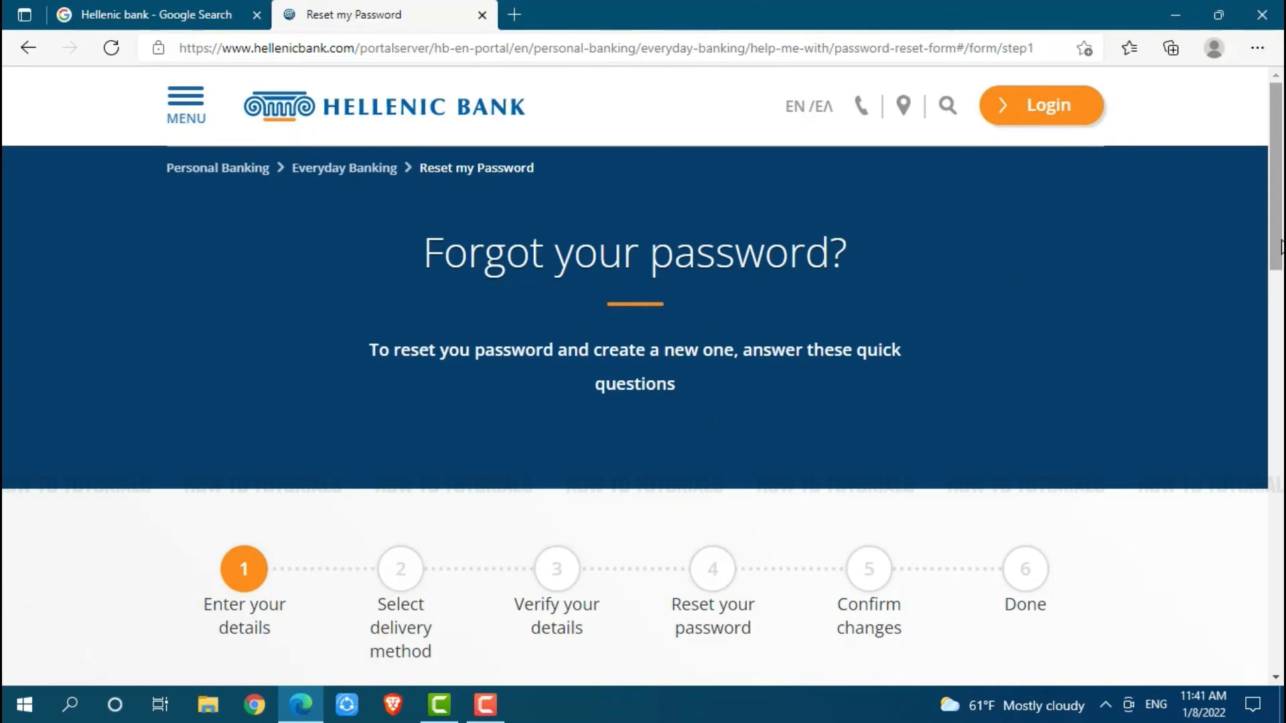
Step: Scroll down to the empty Username and three ID/Passport character fields of step 1
scroll("down", 3)
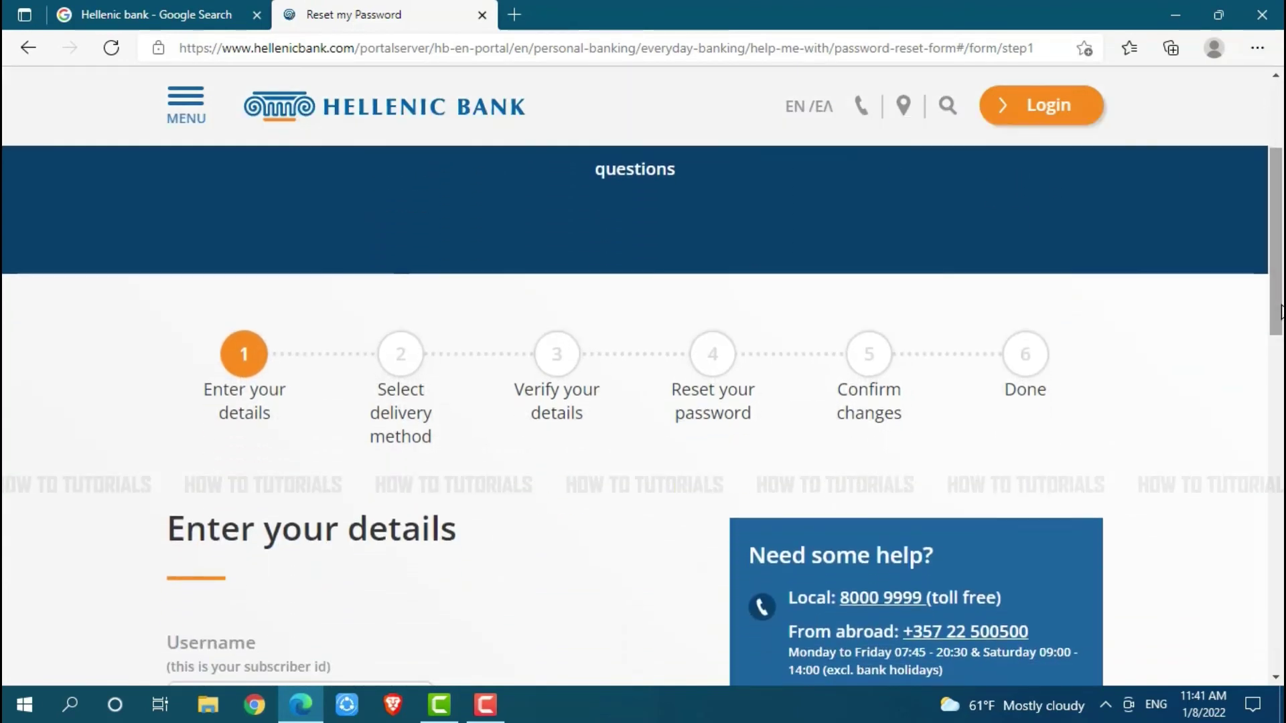
mouse_move(267, 412)
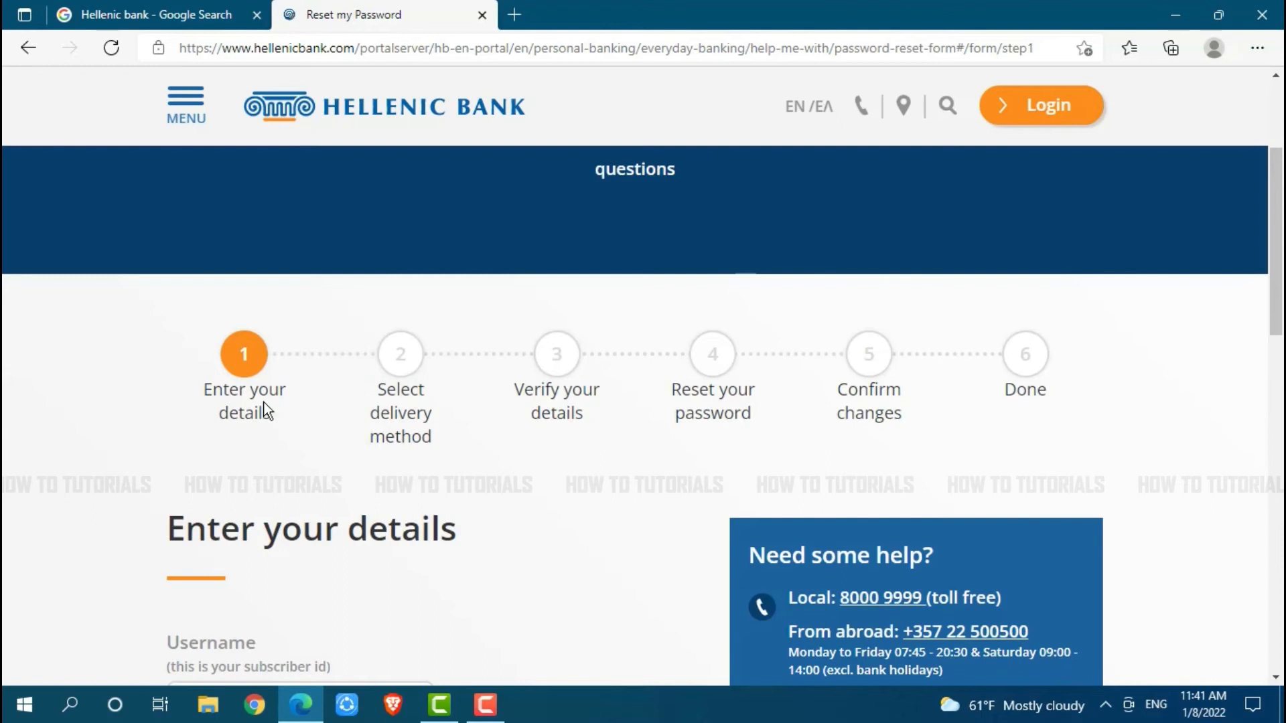
scroll("down", 3)
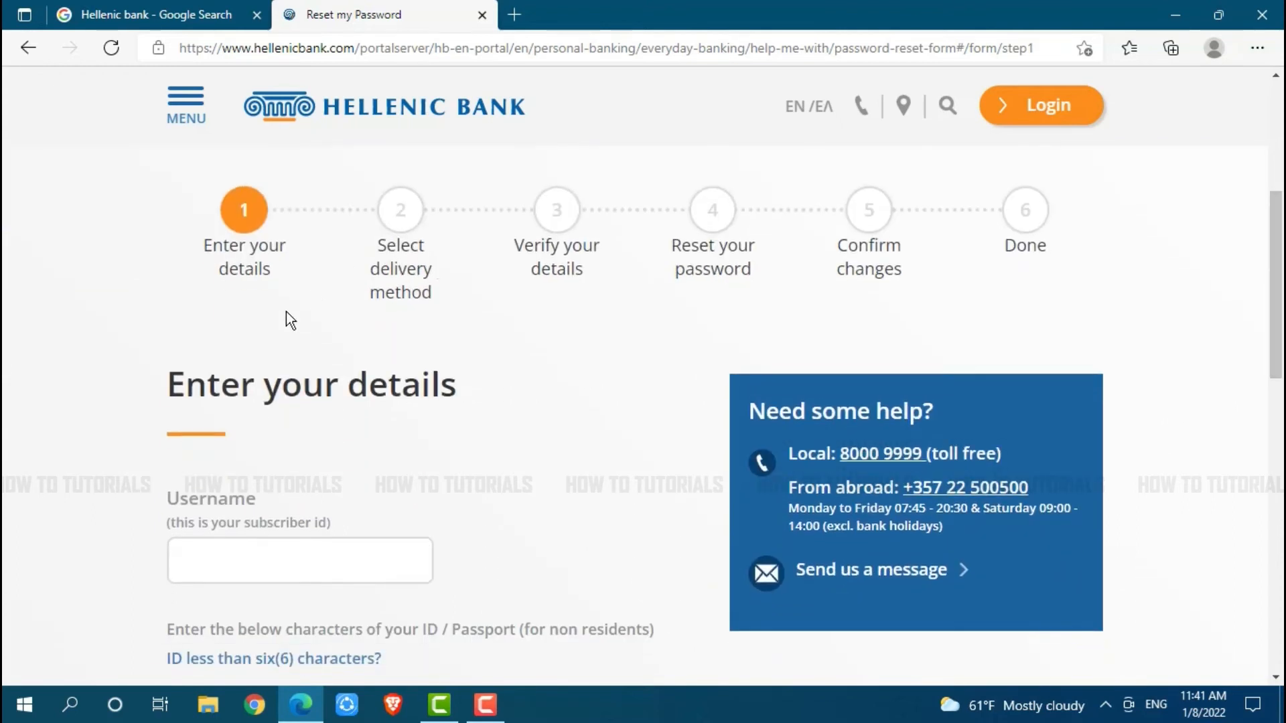
mouse_move(394, 267)
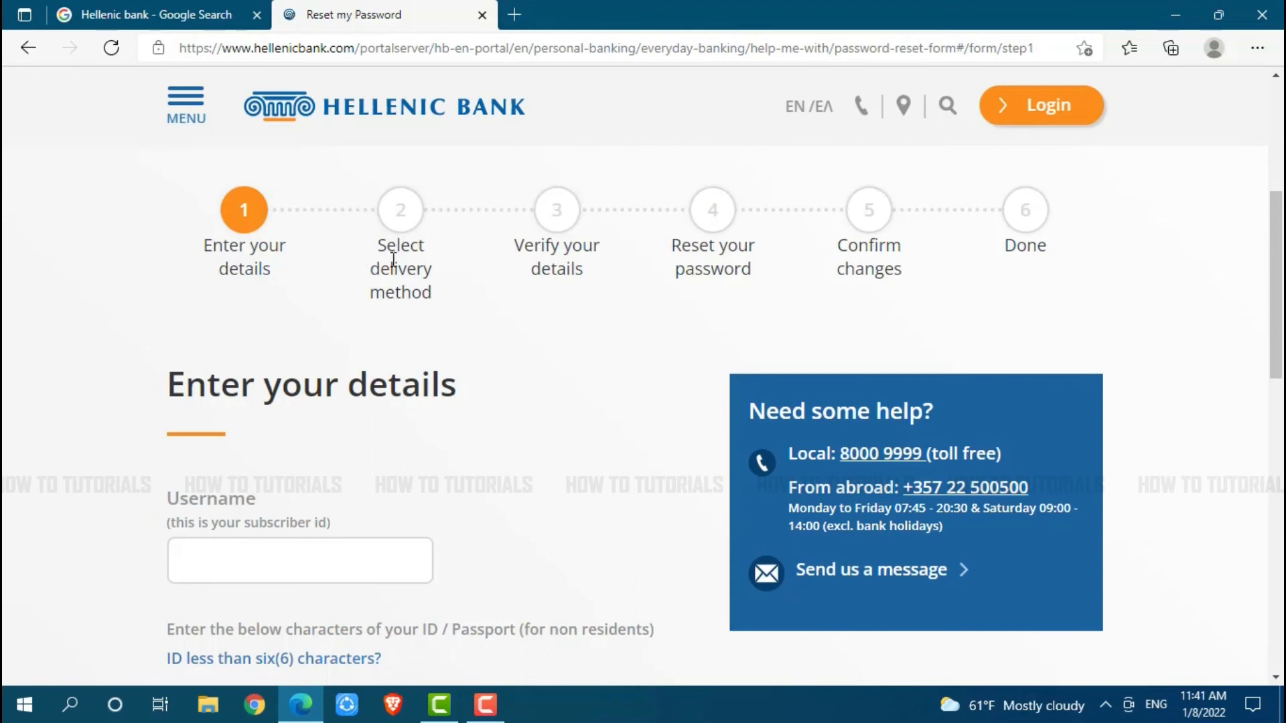
mouse_move(393, 291)
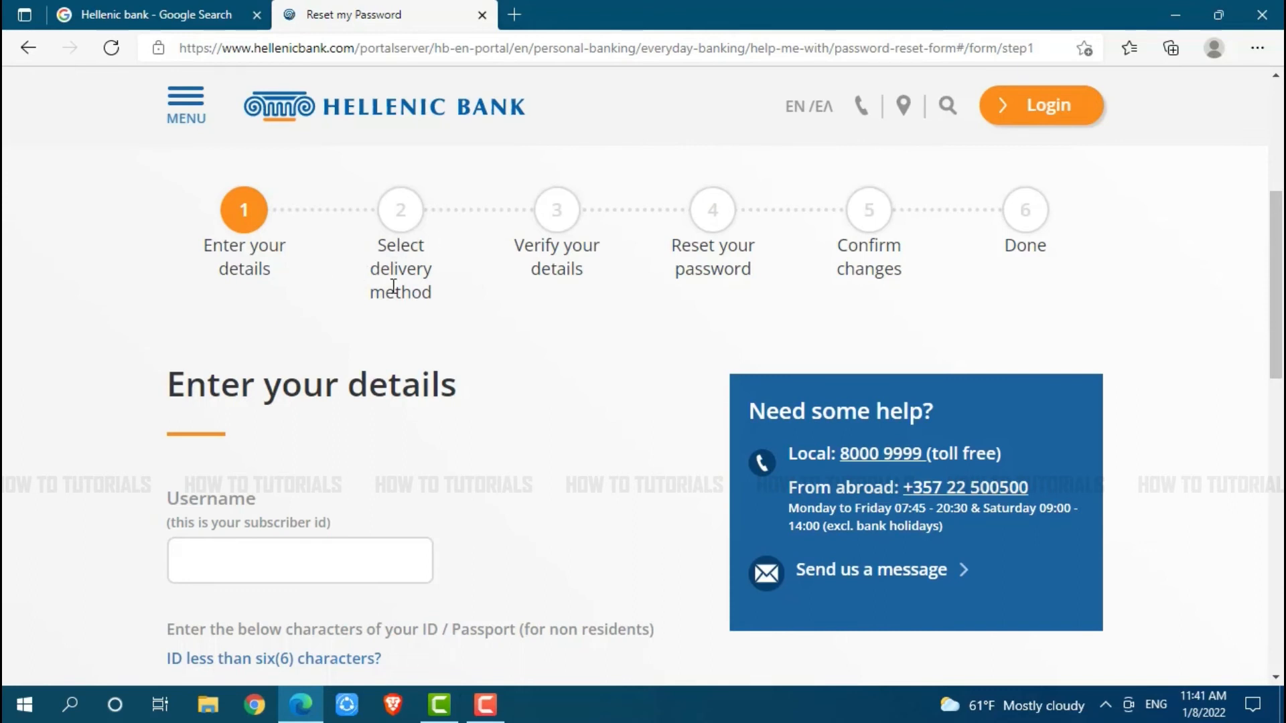
mouse_move(590, 235)
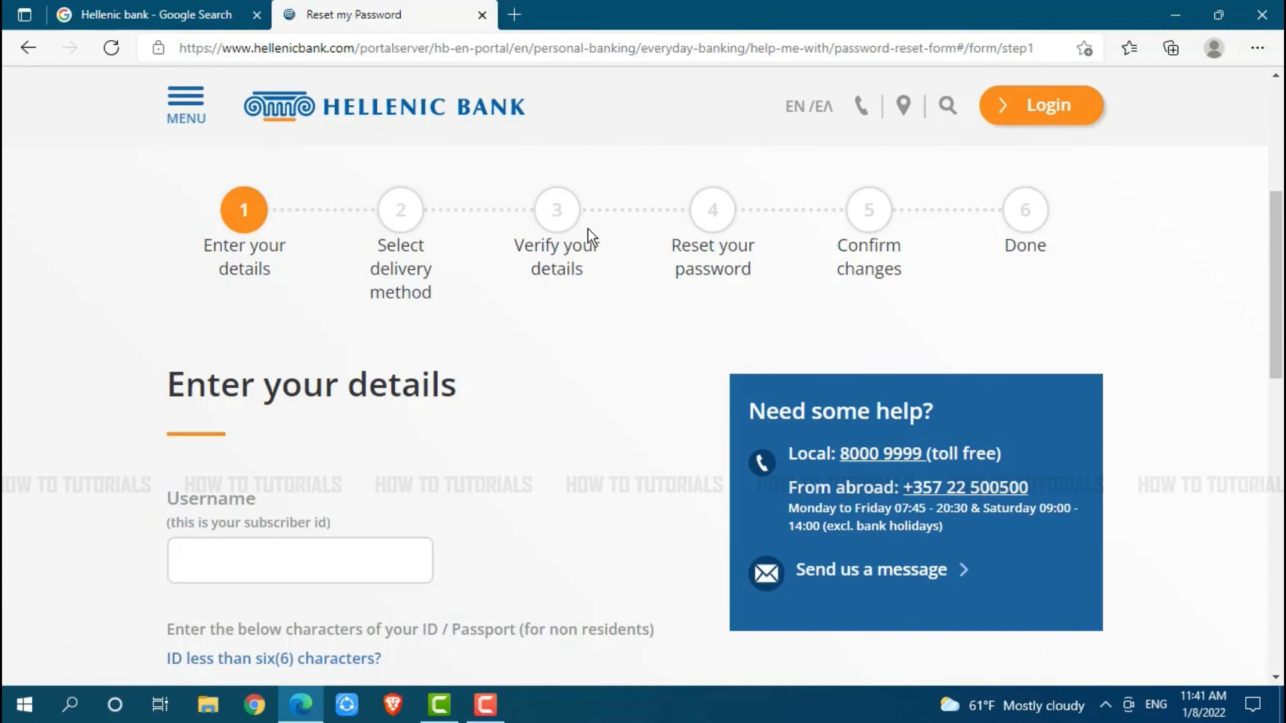
mouse_move(561, 258)
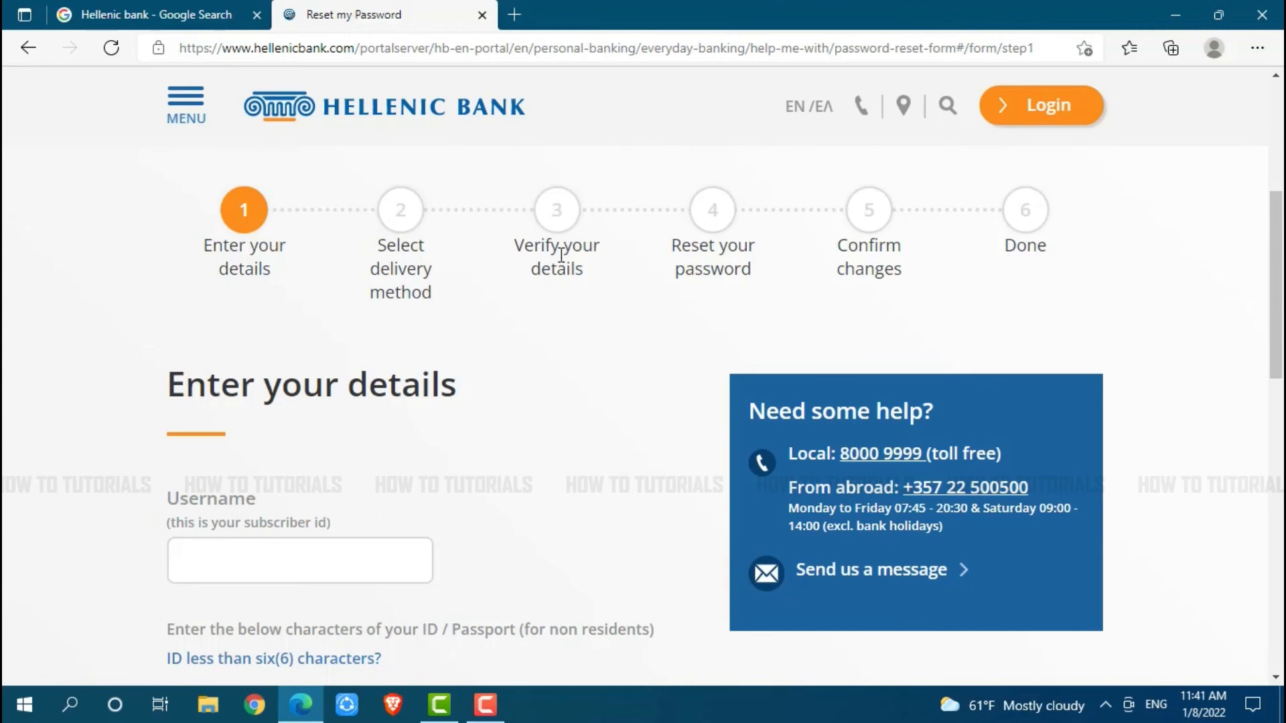
mouse_move(766, 235)
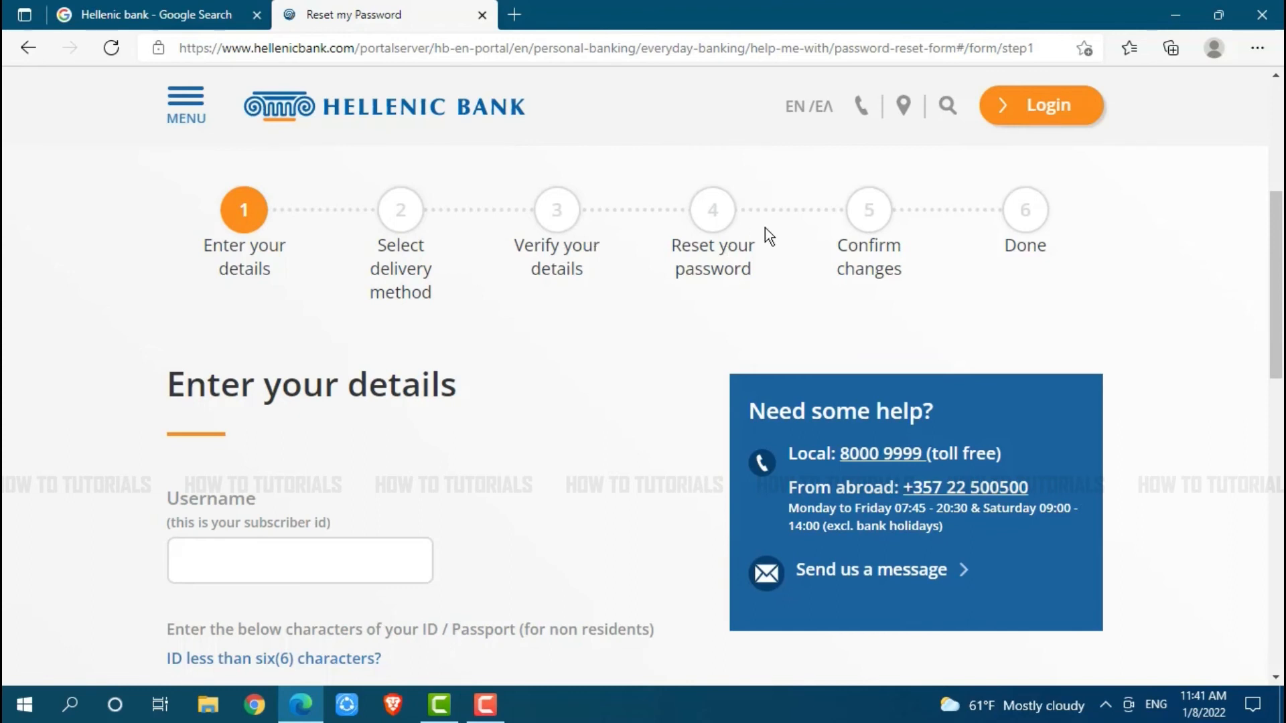
mouse_move(924, 238)
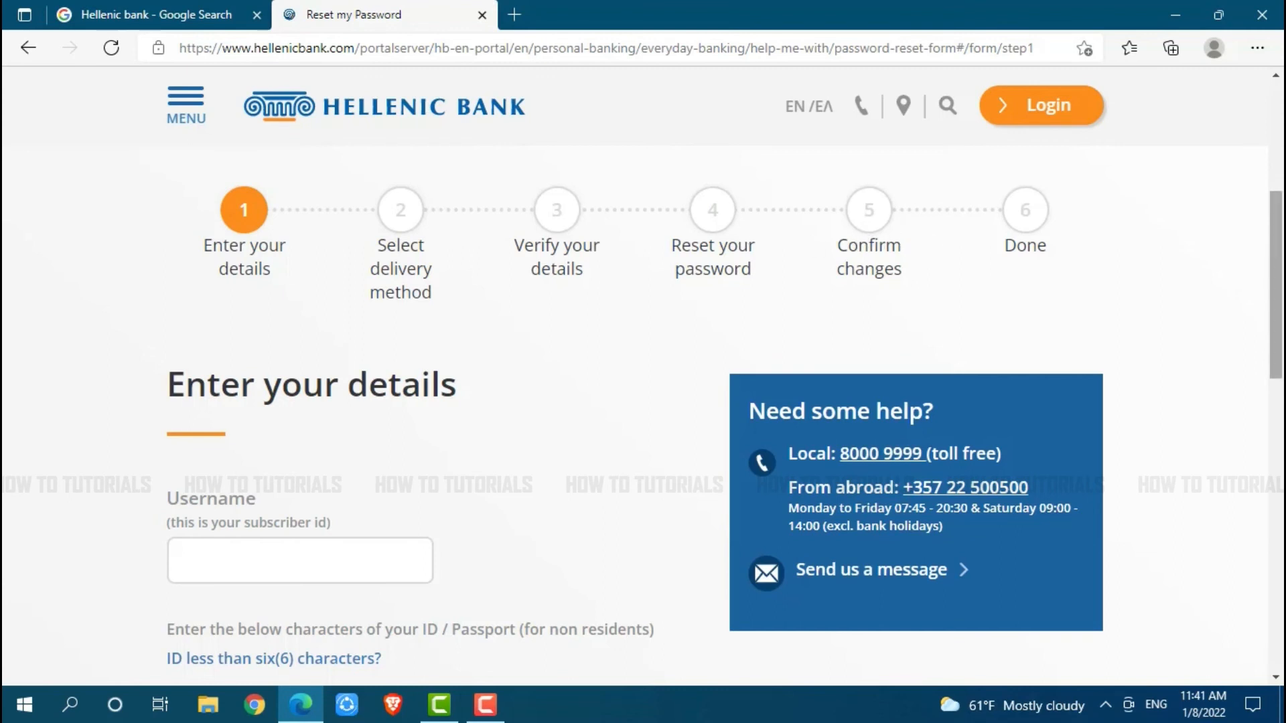
scroll("down", 3)
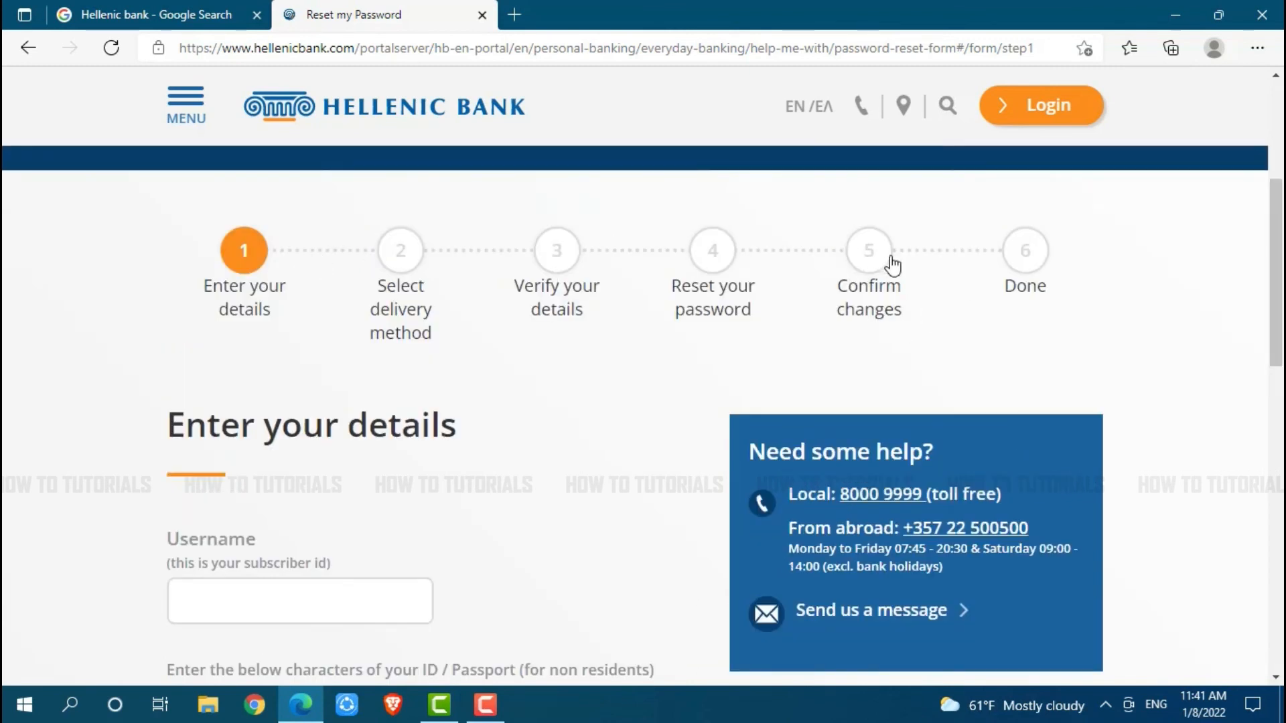
scroll("down", 3)
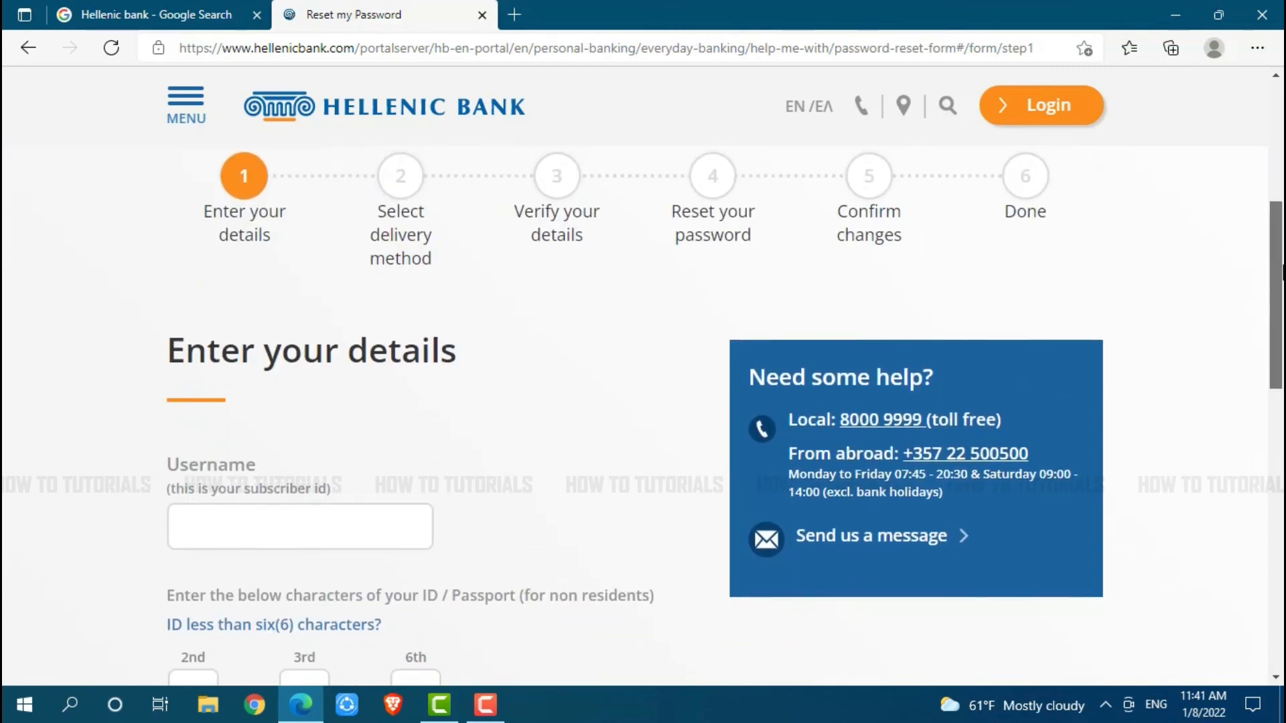
scroll("down", 3)
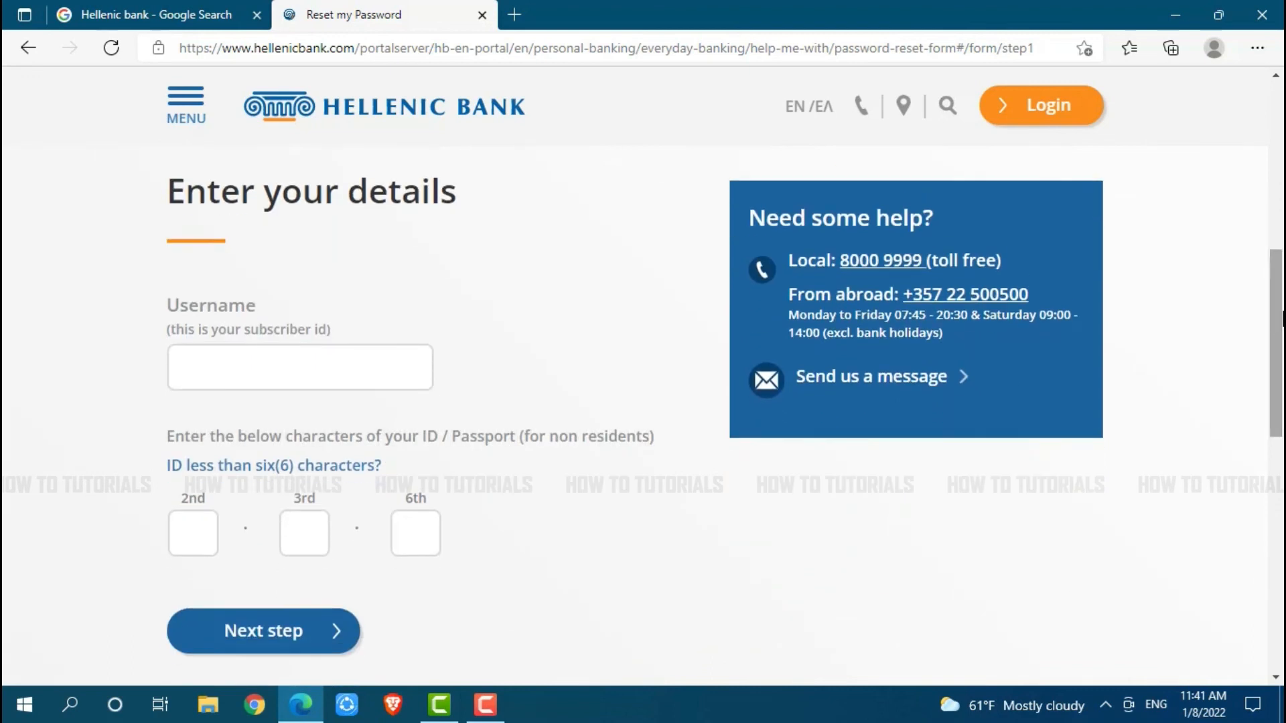